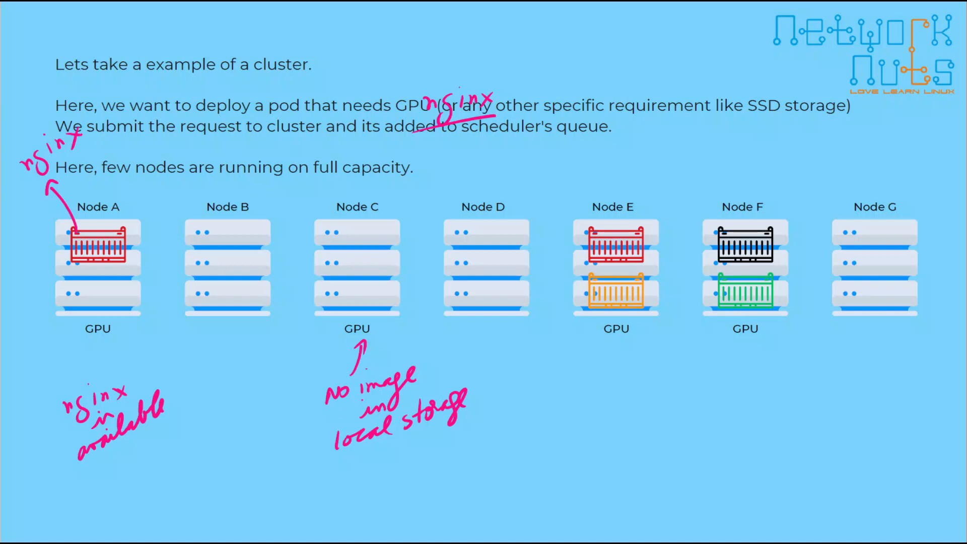
Underline the GPU label beneath Node A with a short pink ink stroke.
left_click_drag(81, 342, 113, 339)
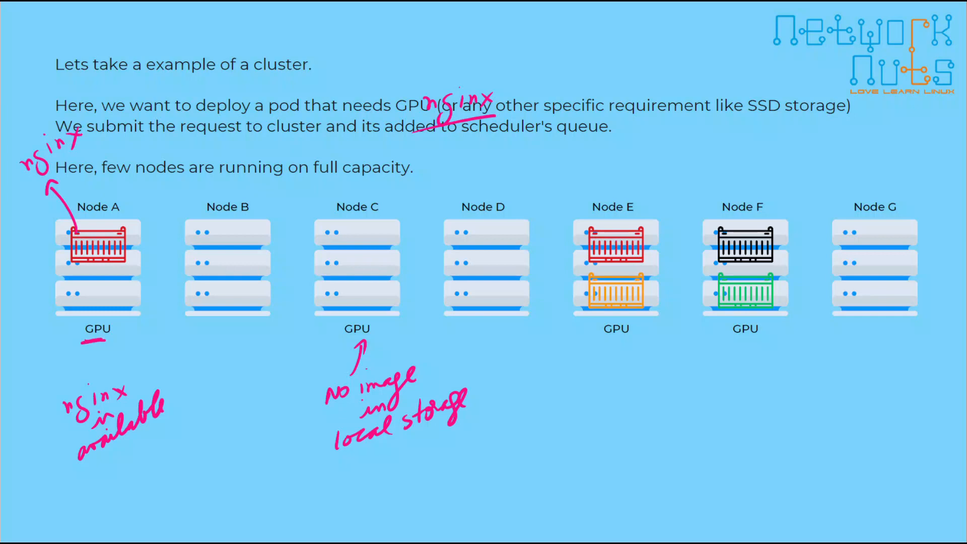